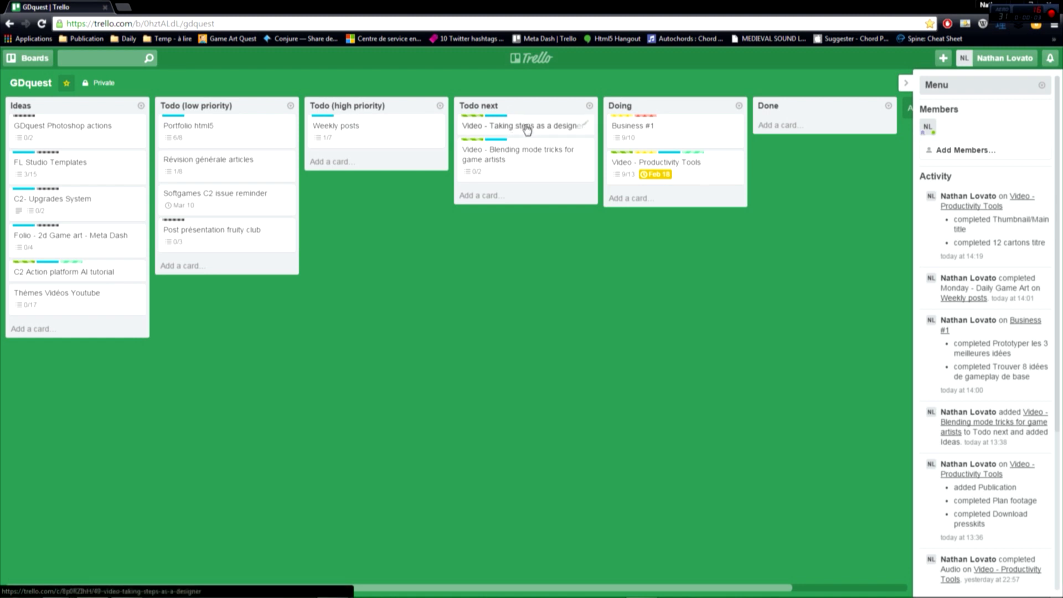
# Reorder Todo, move Blending mode tricks into Doing and show the Video - Productivity Tools card
pyautogui.moveTo(521, 126); pyautogui.dragTo(522, 163)
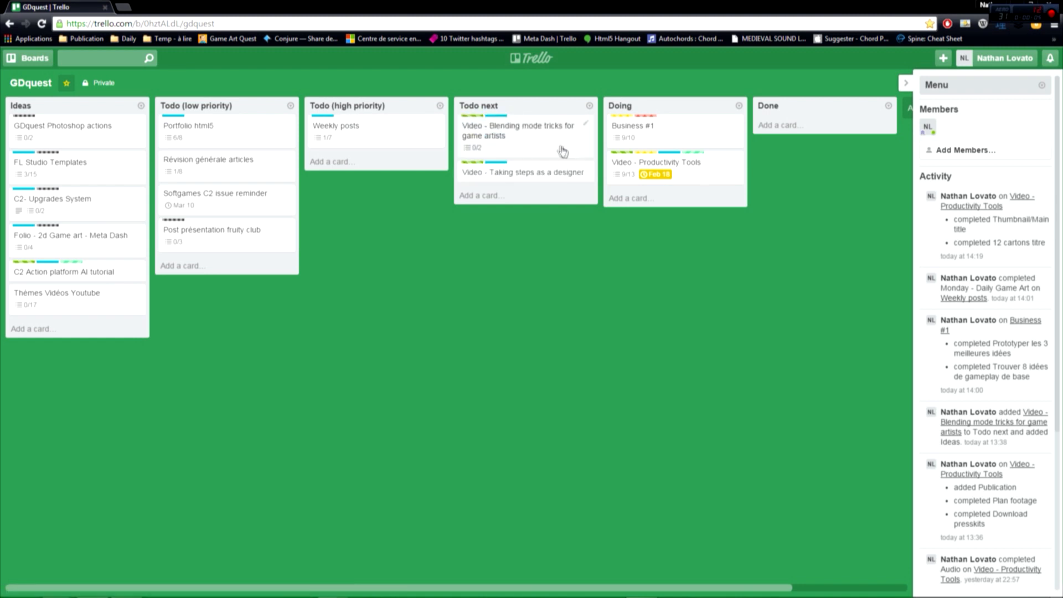
pyautogui.moveTo(519, 130); pyautogui.dragTo(667, 167)
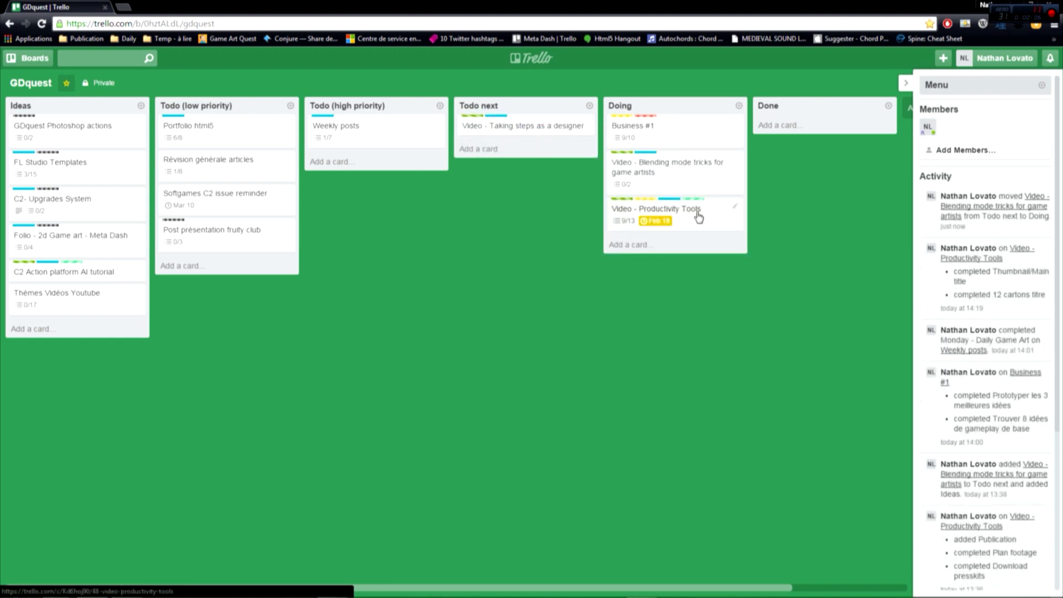
pyautogui.click(655, 208)
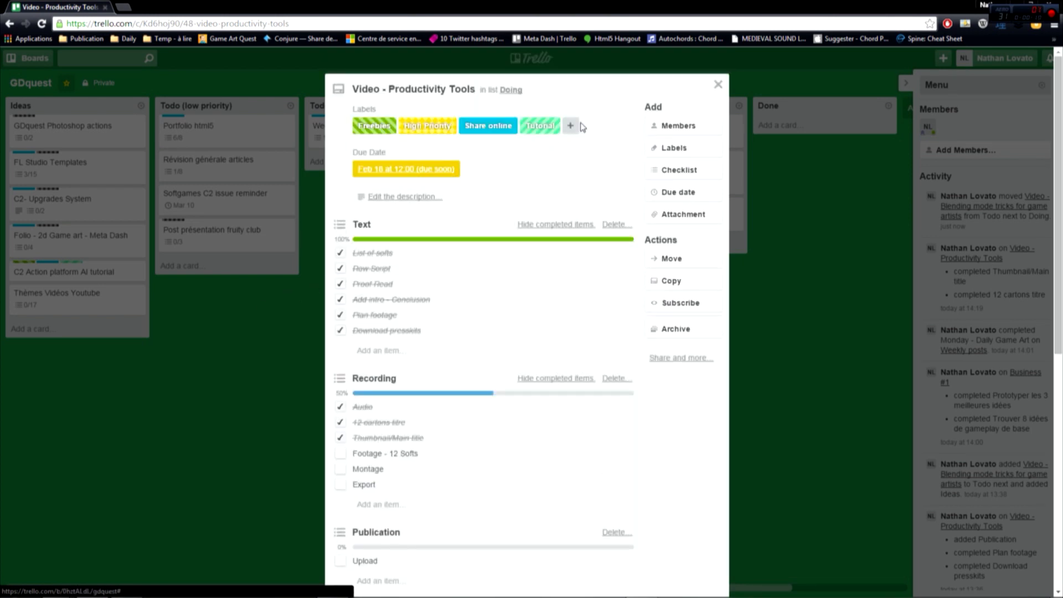
# Dismiss the card details and leave the Trello board for Buffer's sign-in page
pyautogui.click(570, 125)
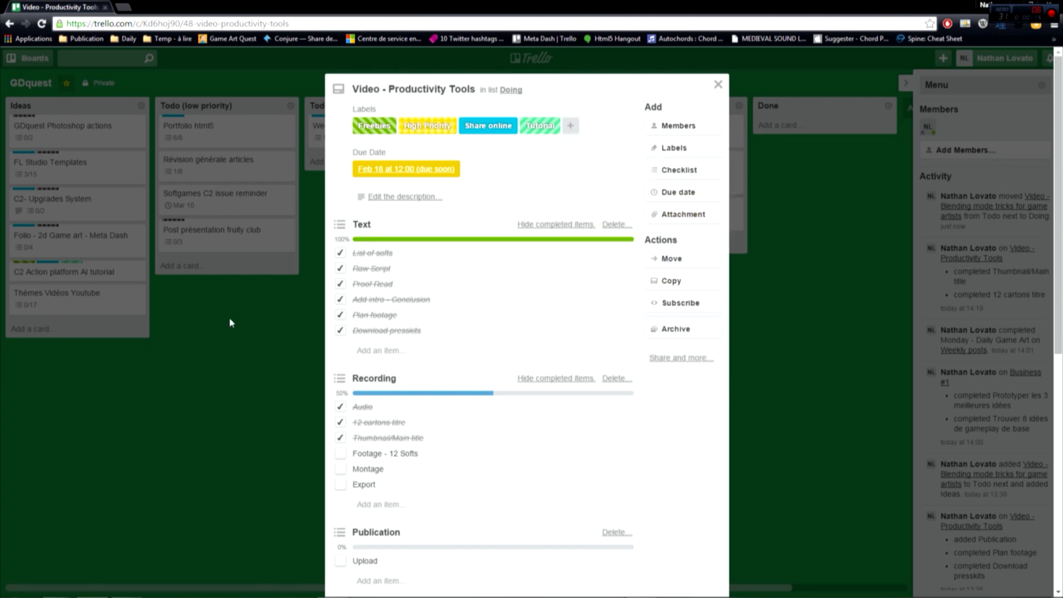
pyautogui.click(718, 85)
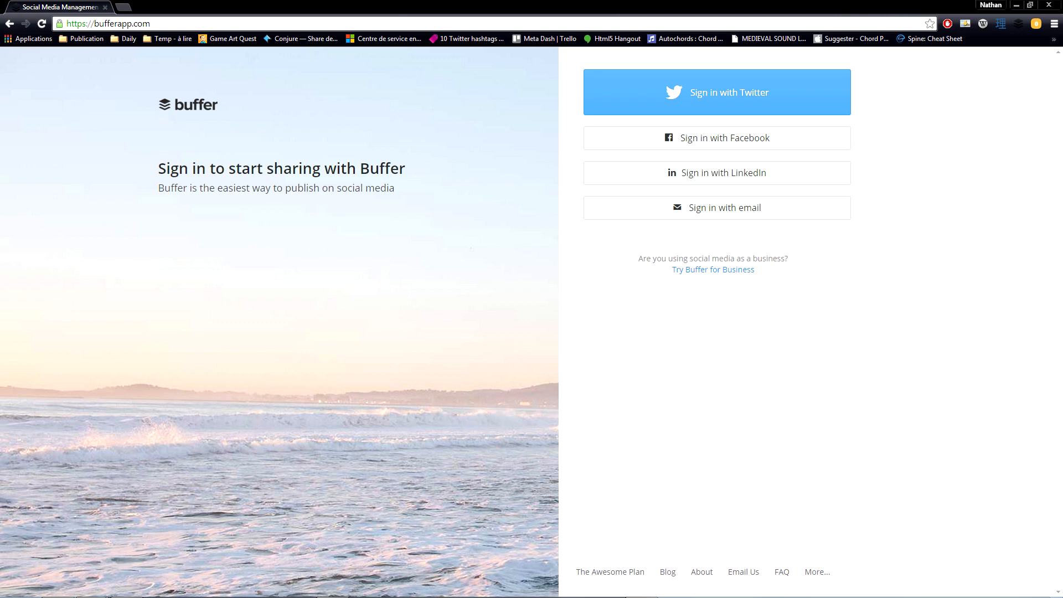
# Sign in with Twitter, browse Suggestions and Analytics, then head to Conjure.io
pyautogui.click(717, 92)
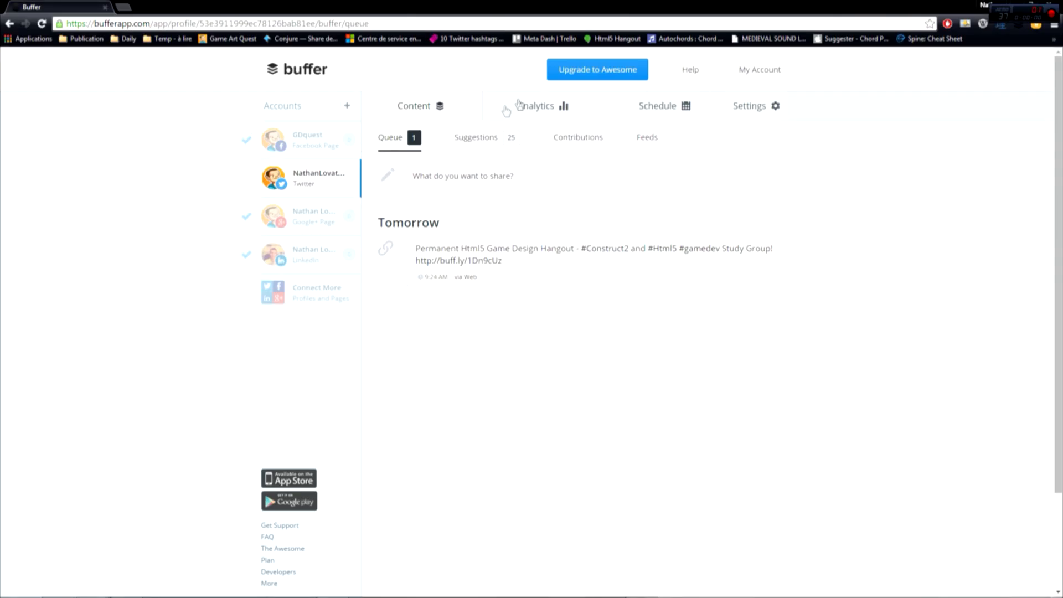
pyautogui.click(476, 137)
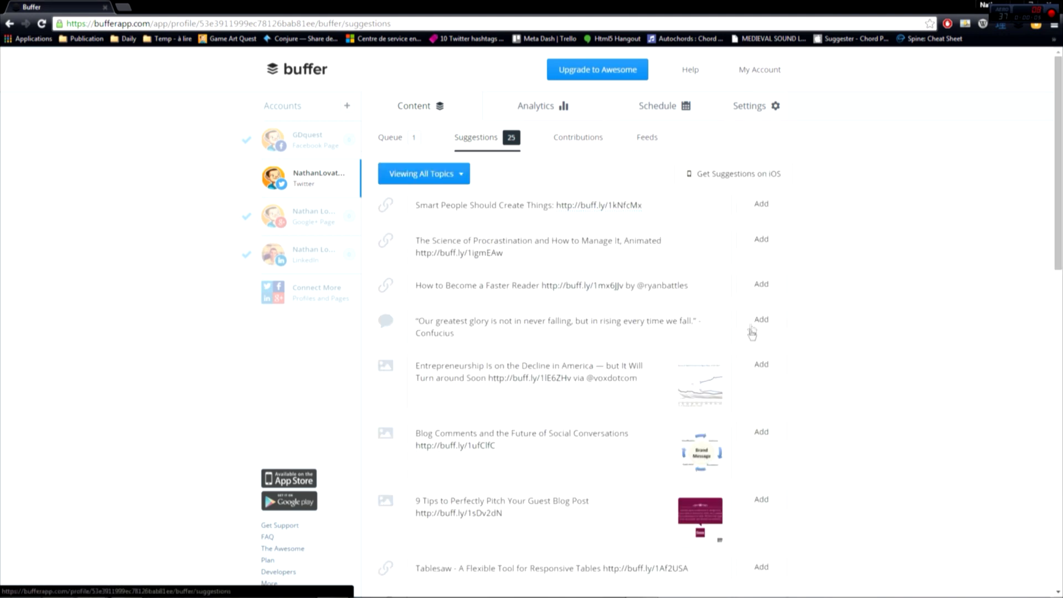
pyautogui.click(535, 106)
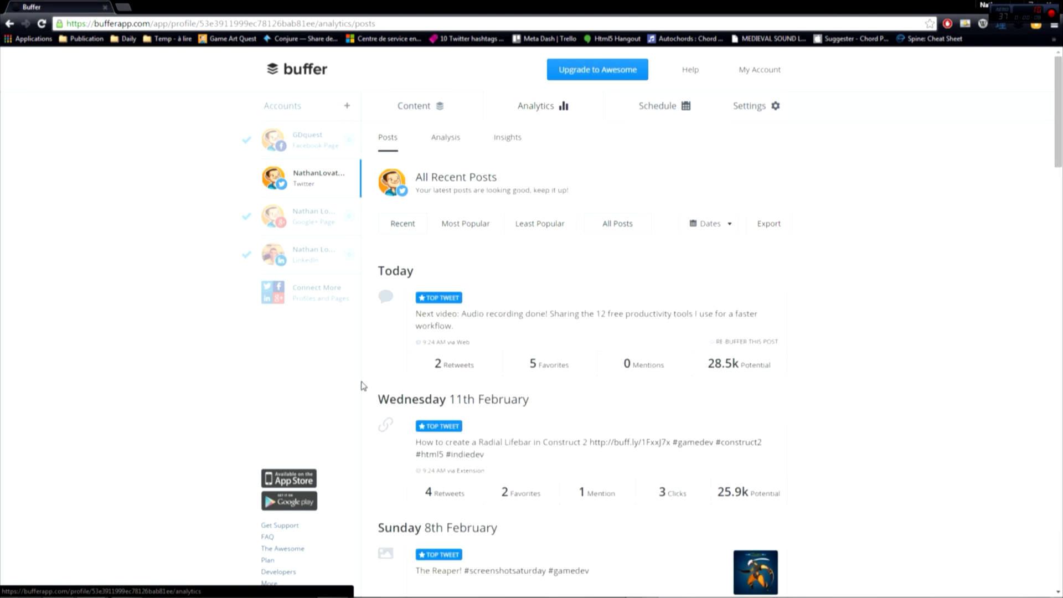
pyautogui.scroll(-3)
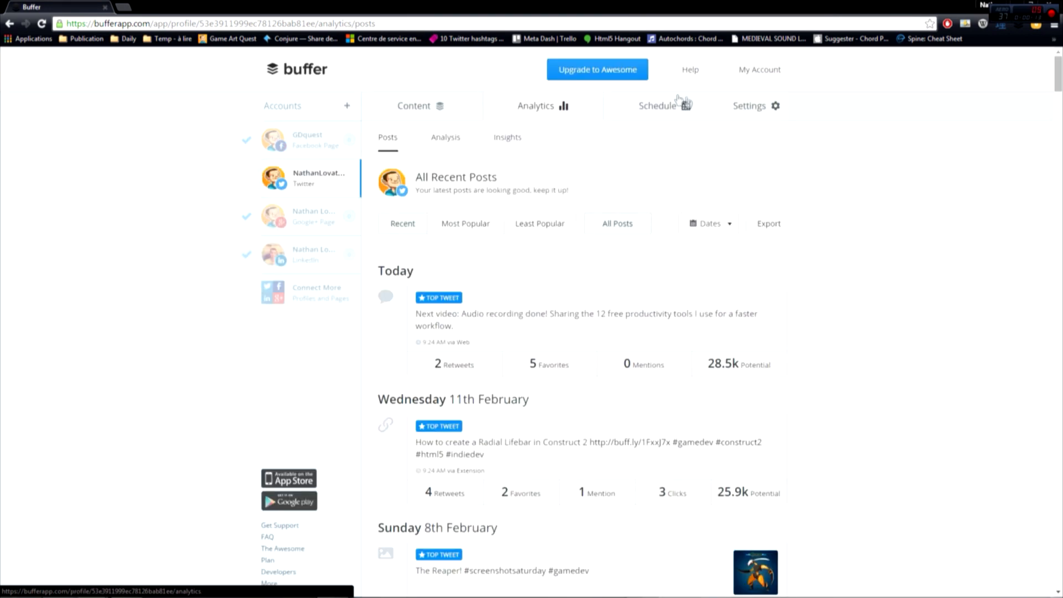
pyautogui.click(657, 106)
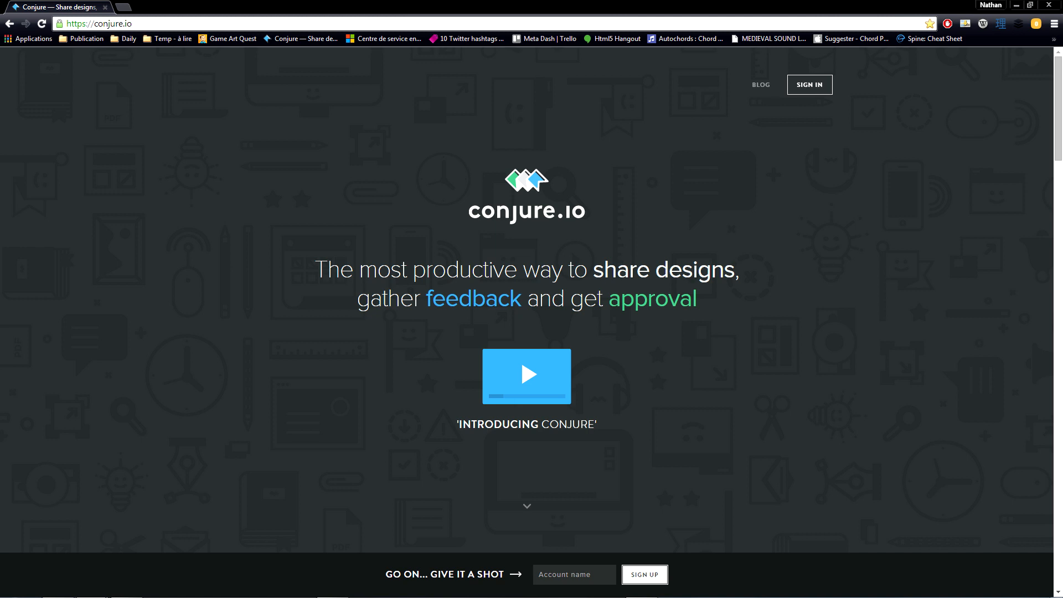
# Sign in, annotate the Fracture logo area with a 'Cool logo' point on the Meta Dash design
pyautogui.click(809, 85)
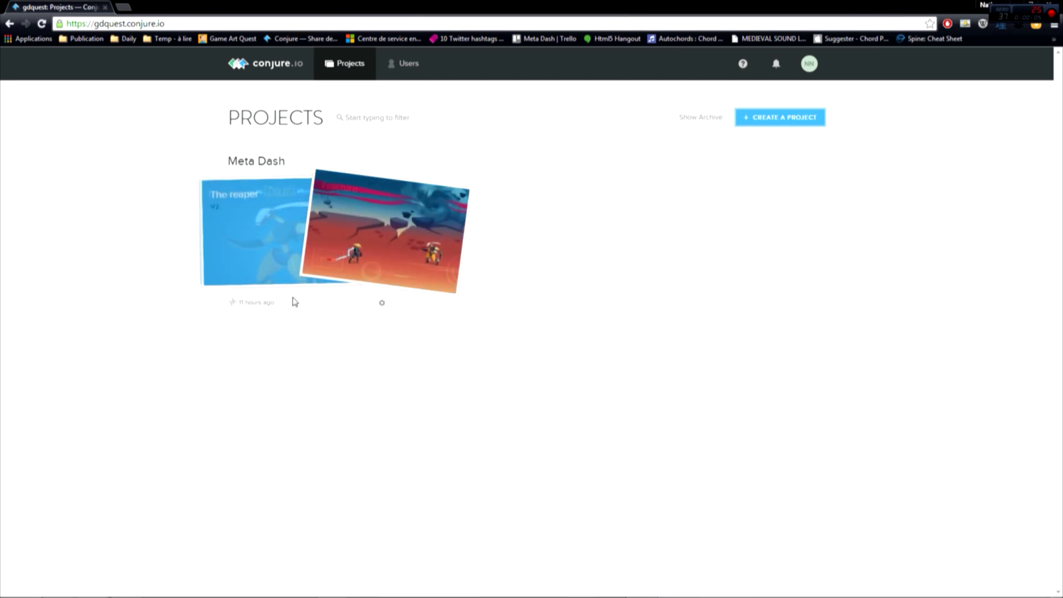
pyautogui.click(382, 236)
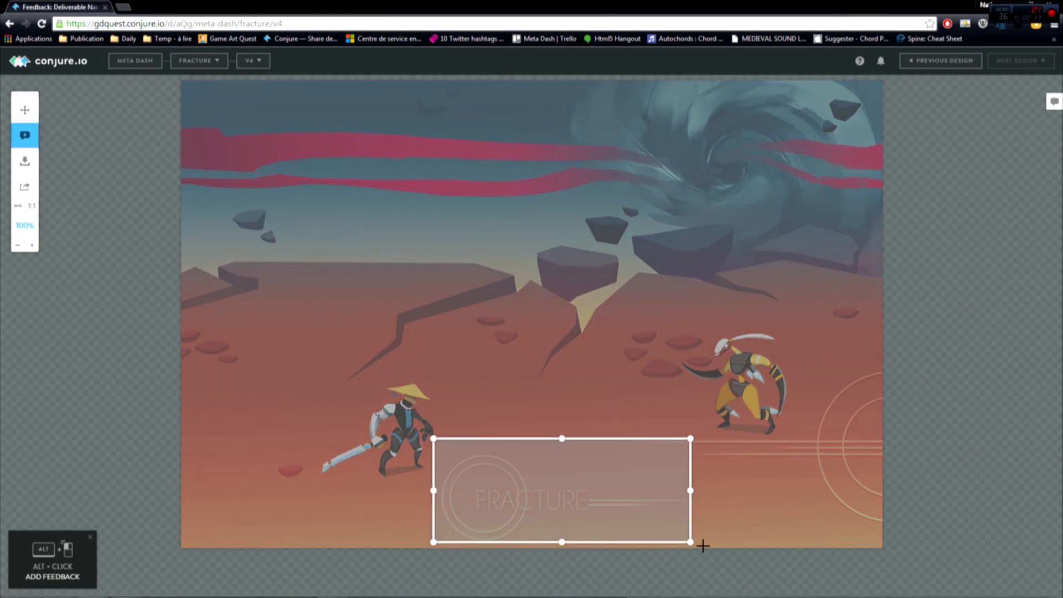
pyautogui.write('Cool logo!')
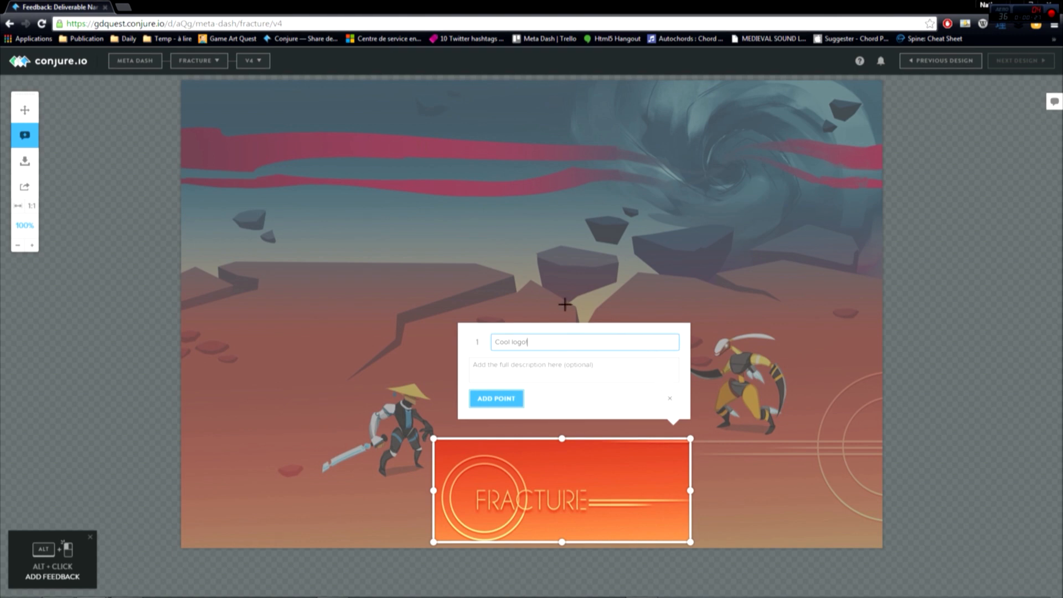
pyautogui.click(496, 399)
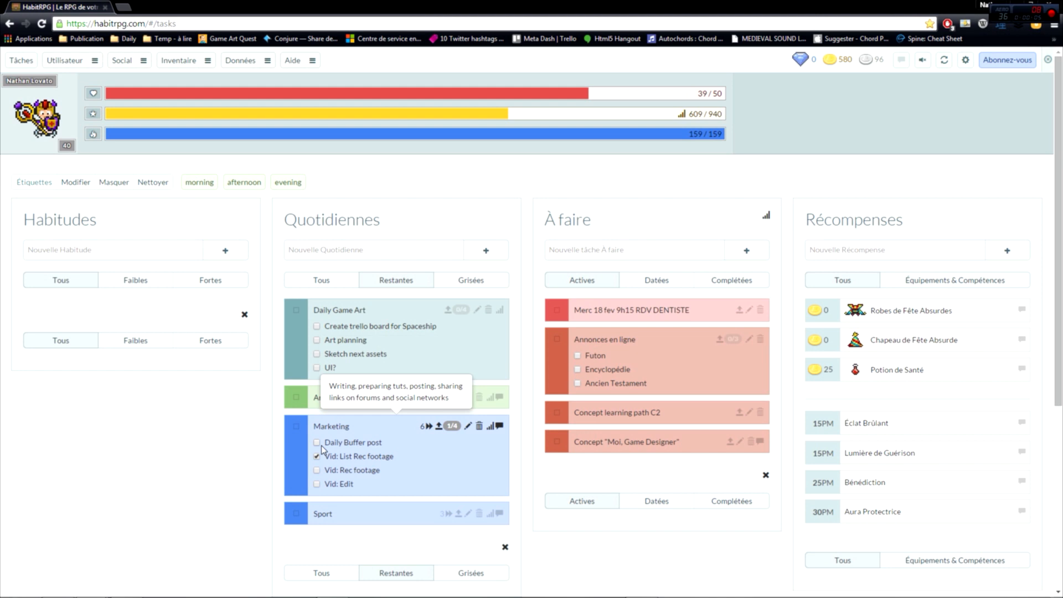
# Tick Vid: Rec footage, finish the Marketing daily, buy a Potion de Santé and head to the Tavern
pyautogui.click(317, 470)
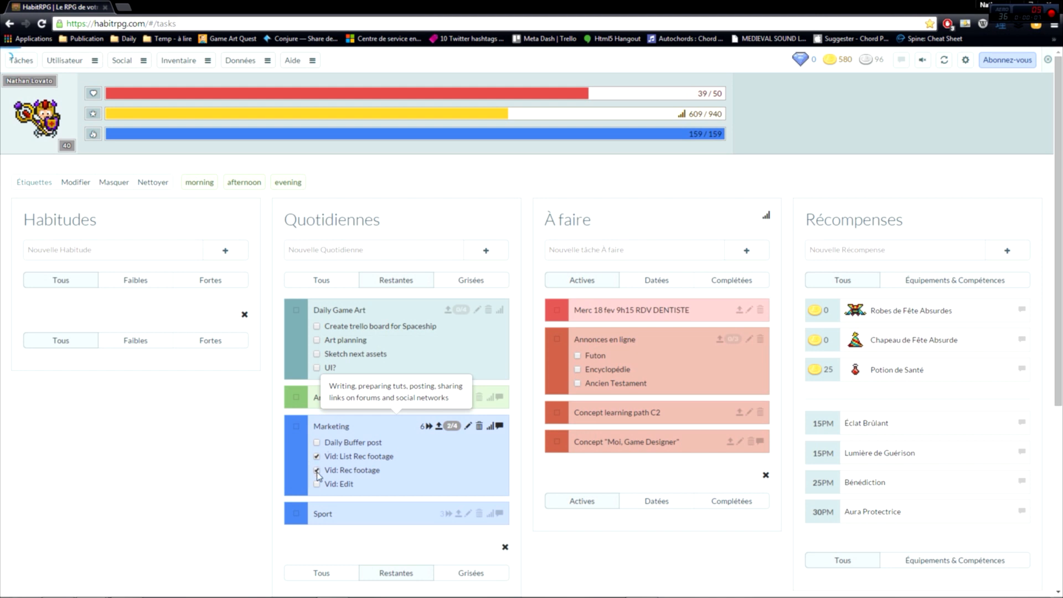
pyautogui.click(316, 484)
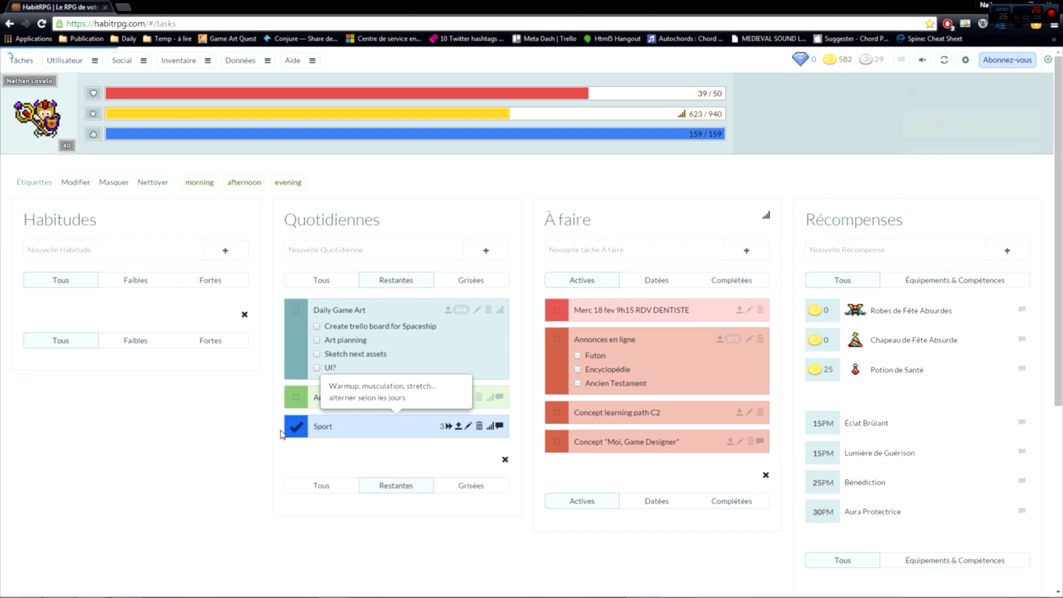
pyautogui.click(296, 426)
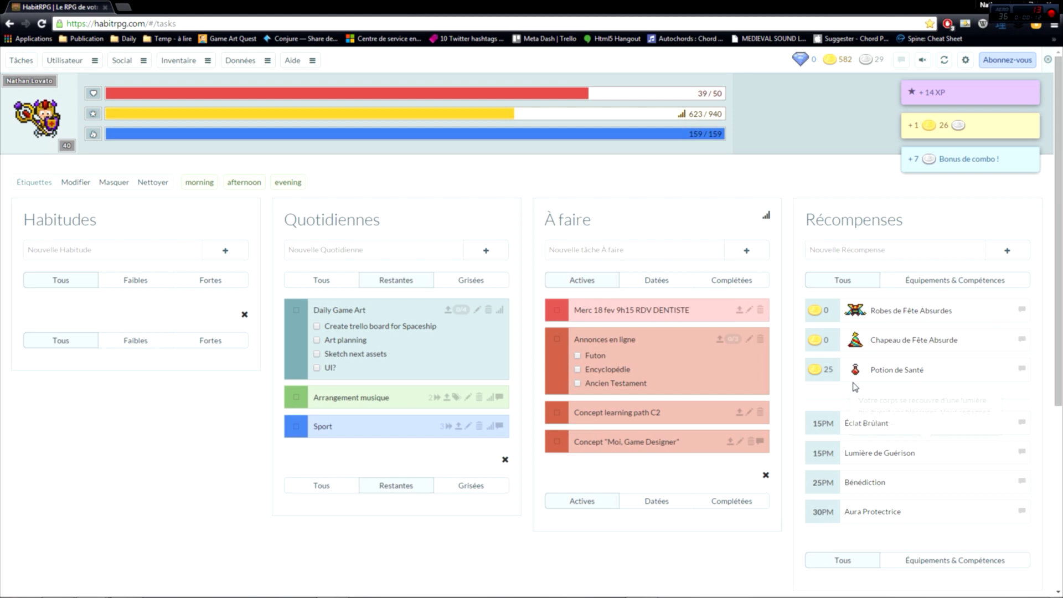
pyautogui.click(896, 369)
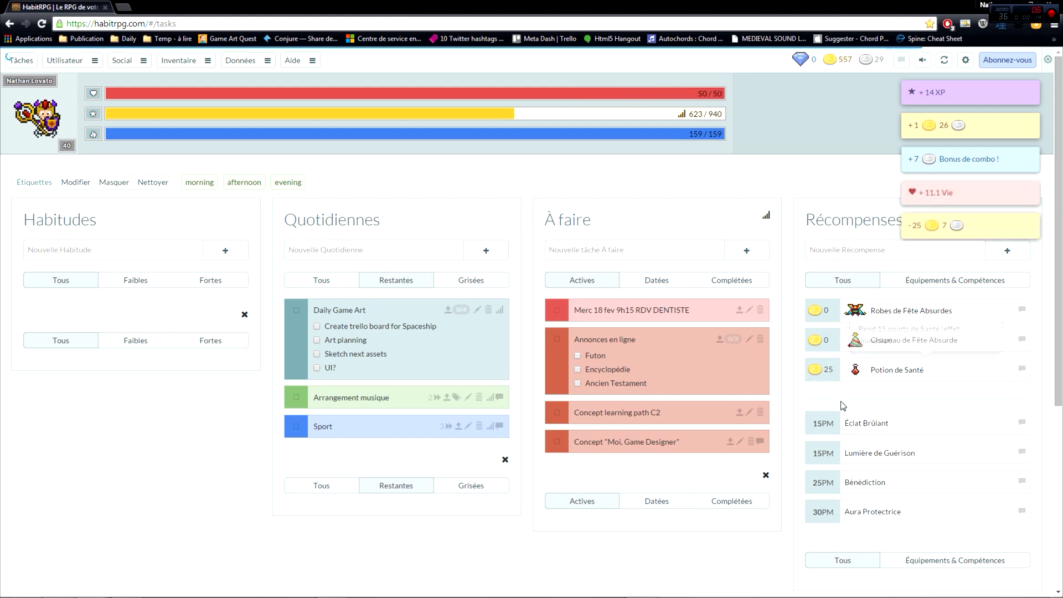
pyautogui.moveTo(822, 492)
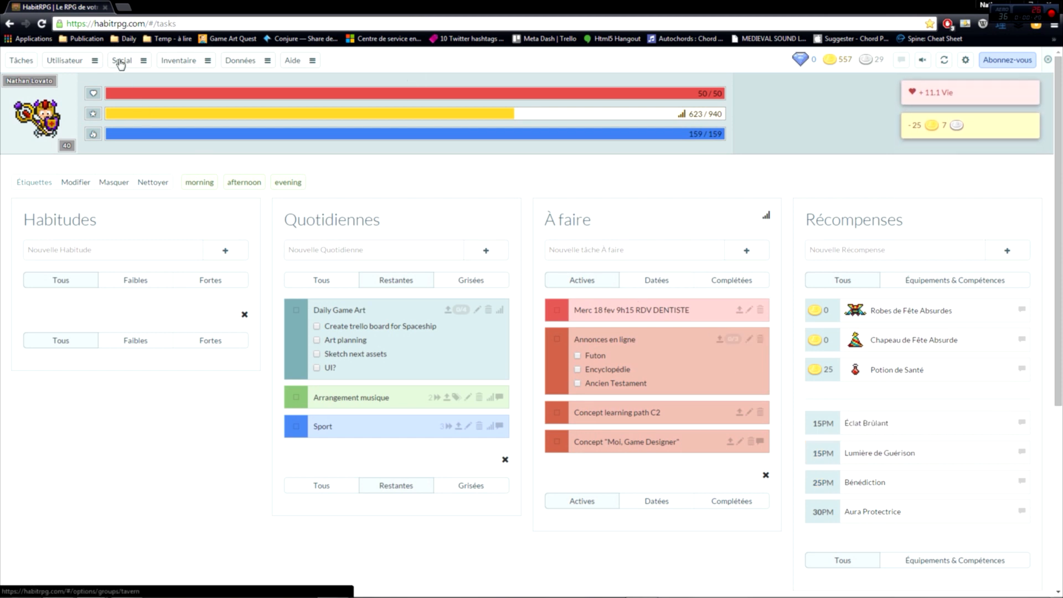
pyautogui.click(120, 60)
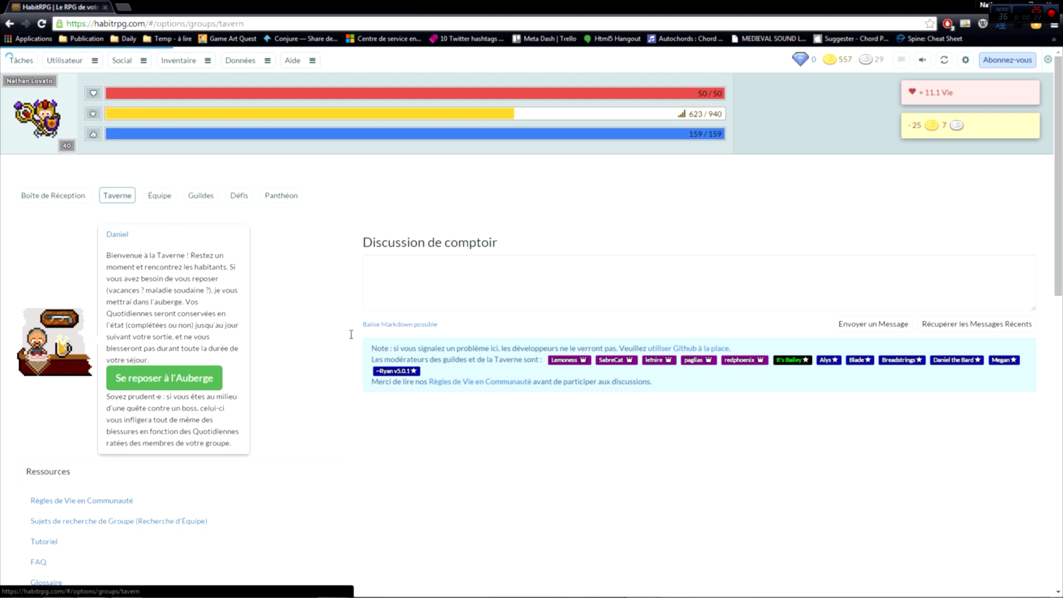
# Scroll through the Tavern's recent community chat messages
pyautogui.scroll(-3)
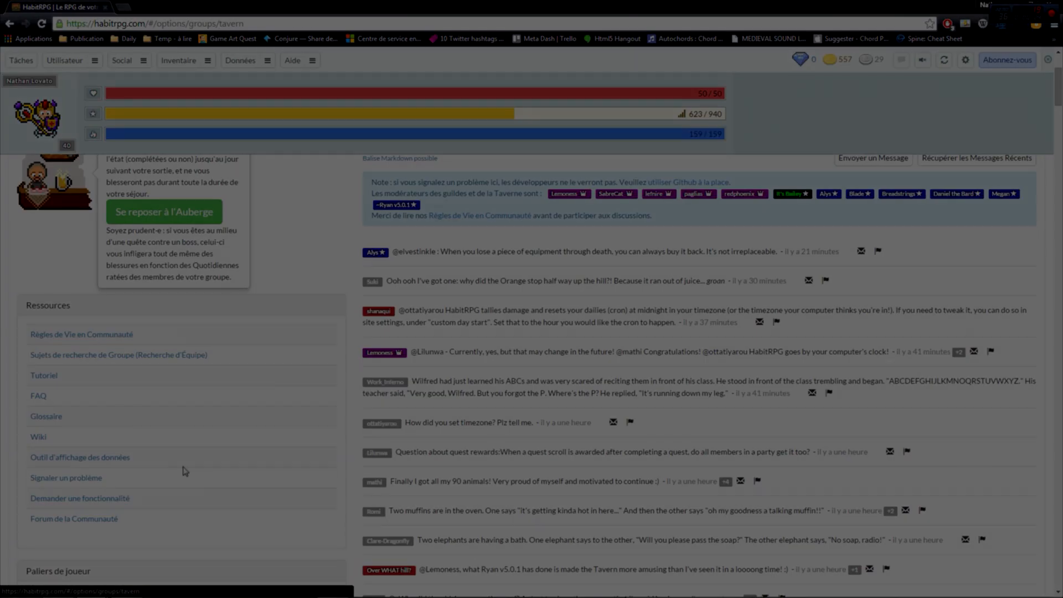